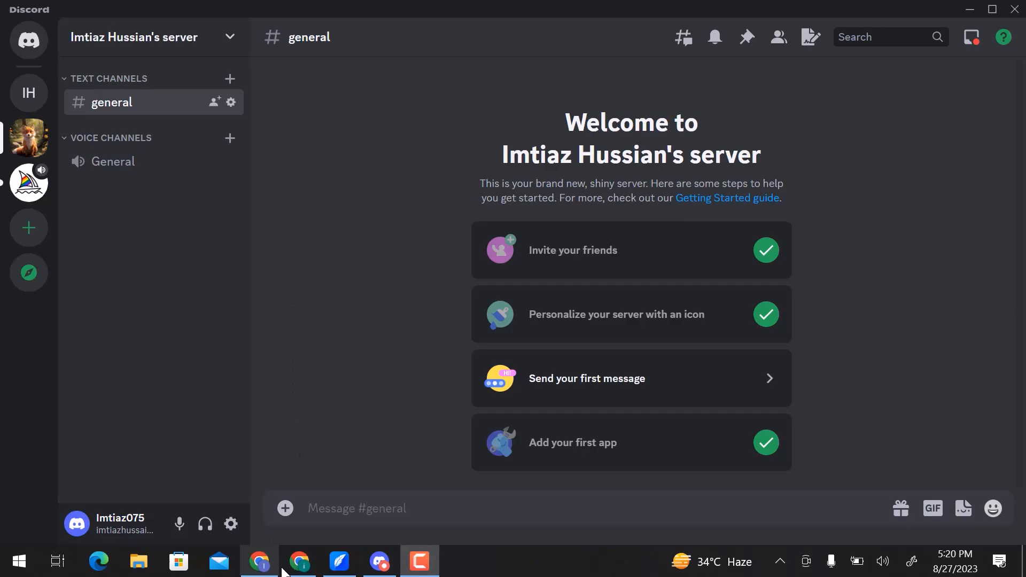
- Find the Simple Poll bot on top.gg via the recent 'simple poll' search and start inviting it
click(299, 561)
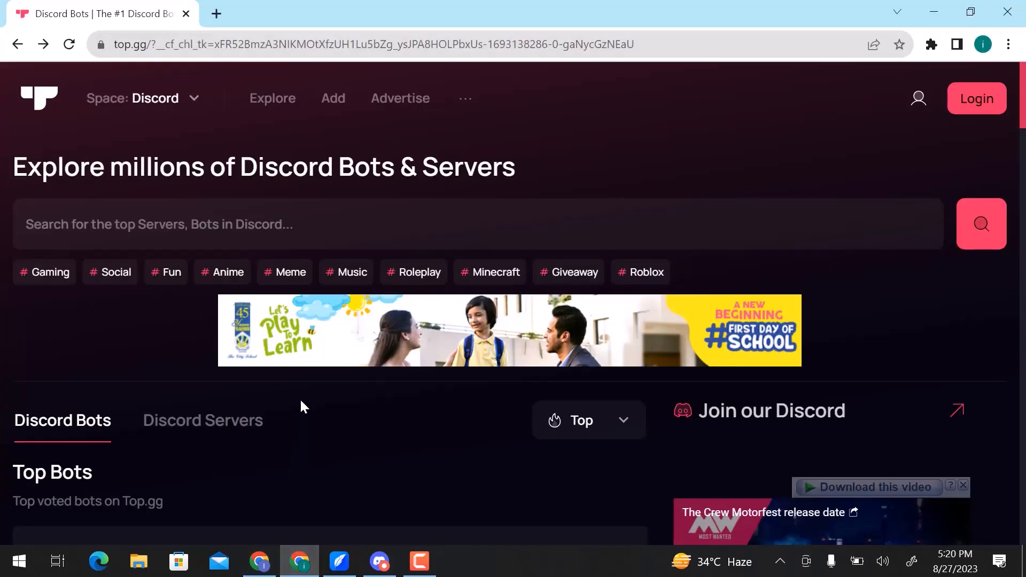
scroll(down, 3)
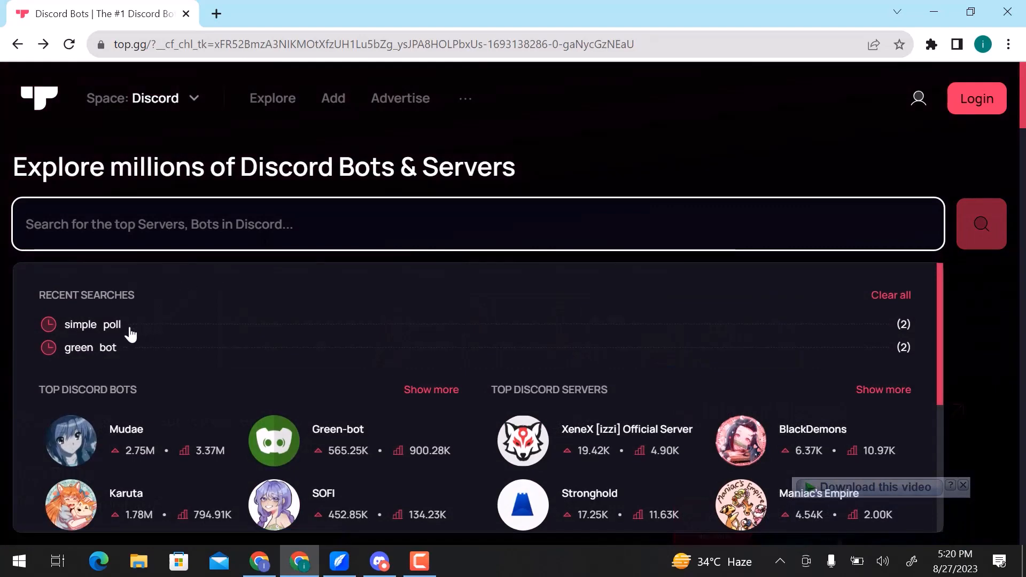
click(92, 325)
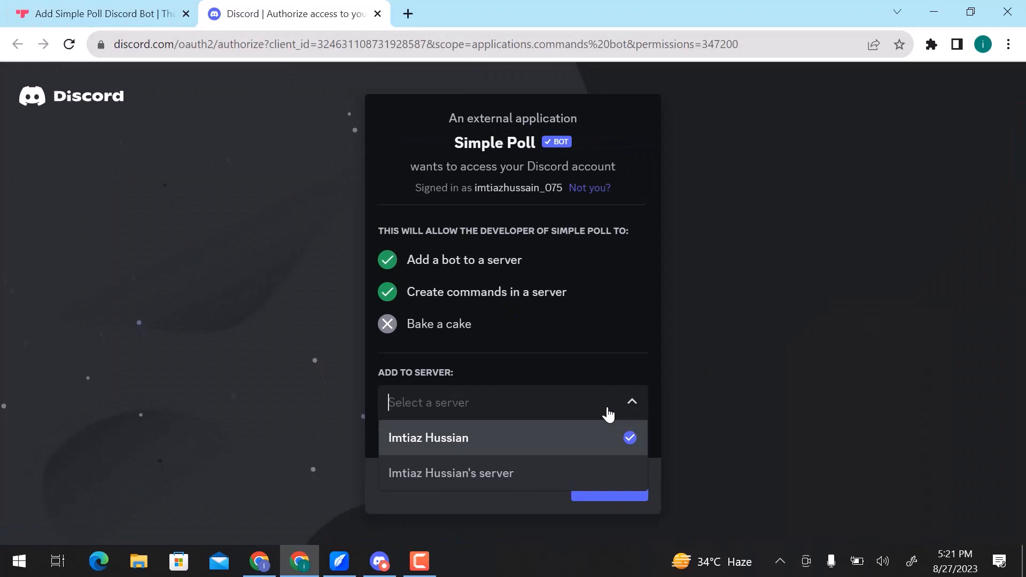
mouse_move(583, 445)
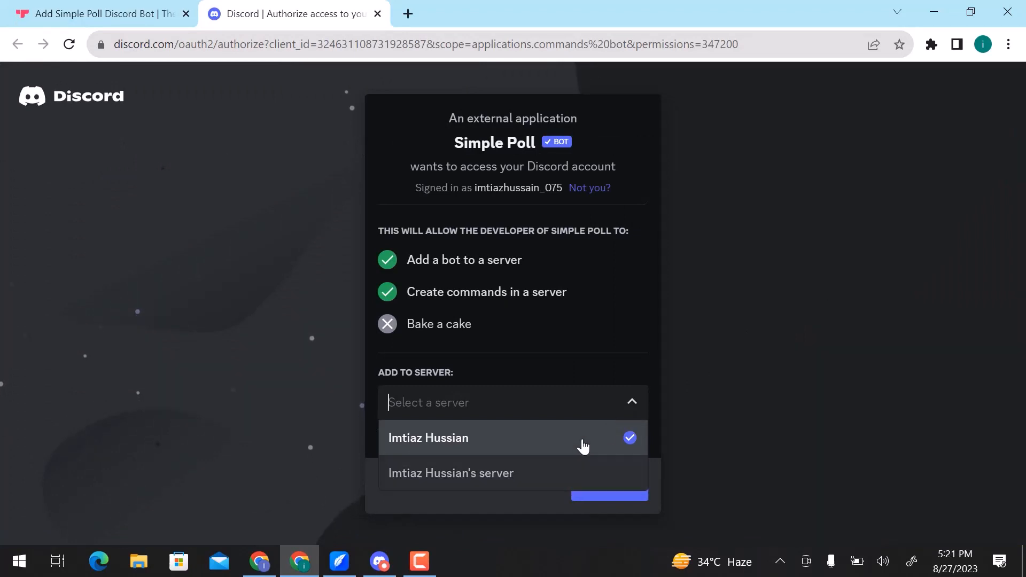
- Add Simple Poll to the chosen server with its requested permissions and pass the hCaptcha human check
click(428, 439)
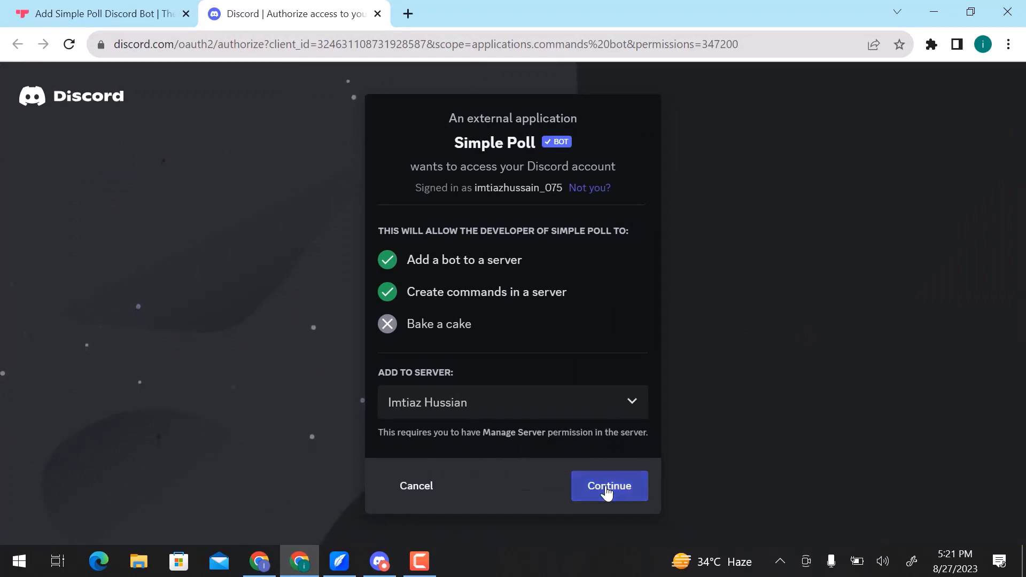
click(609, 485)
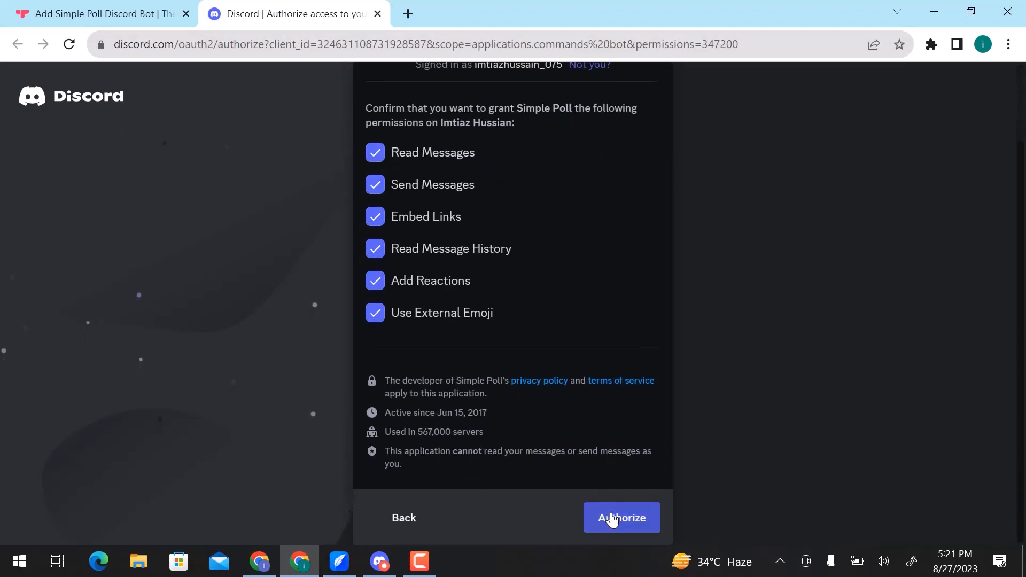
click(620, 517)
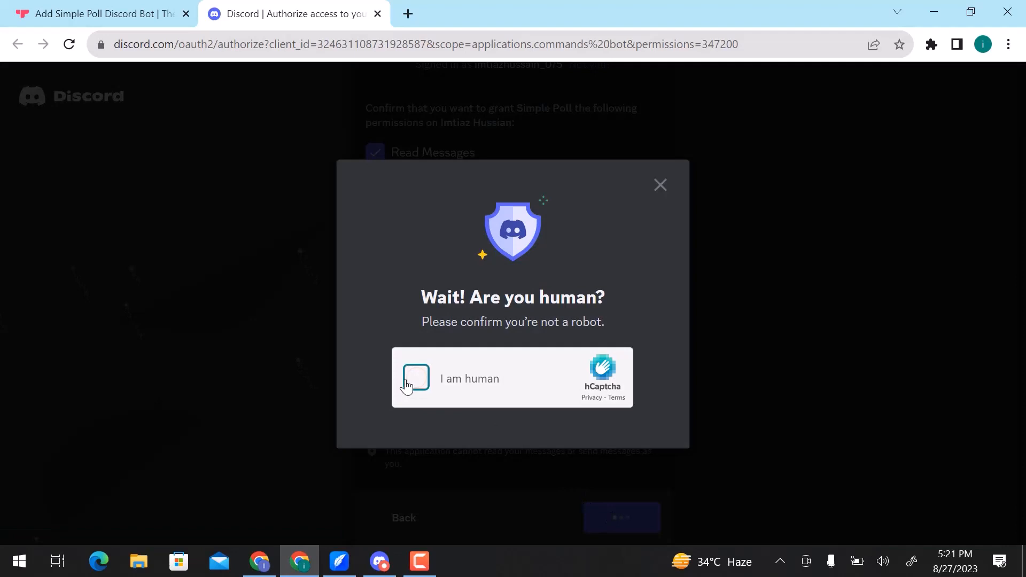
click(415, 379)
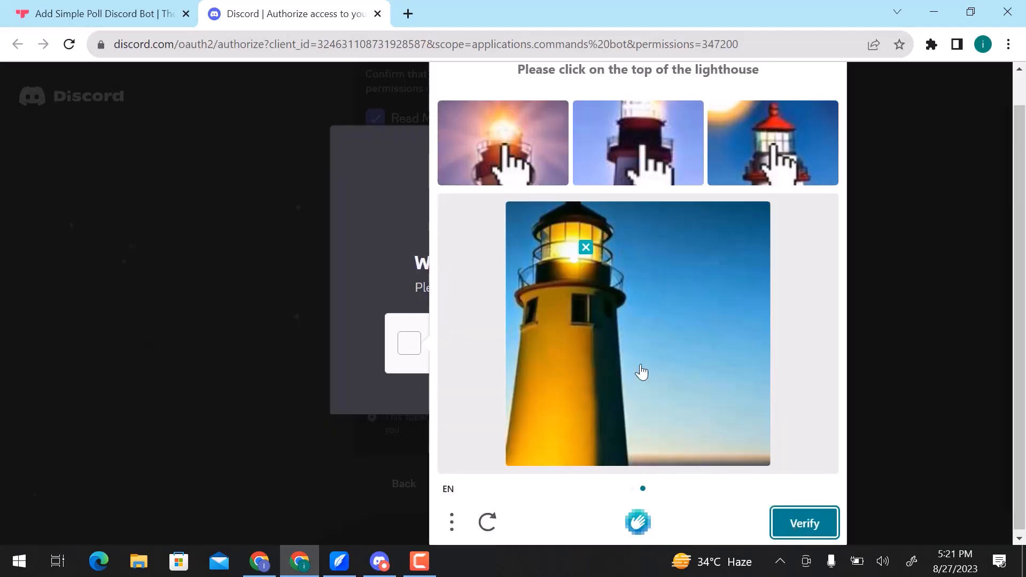
click(804, 523)
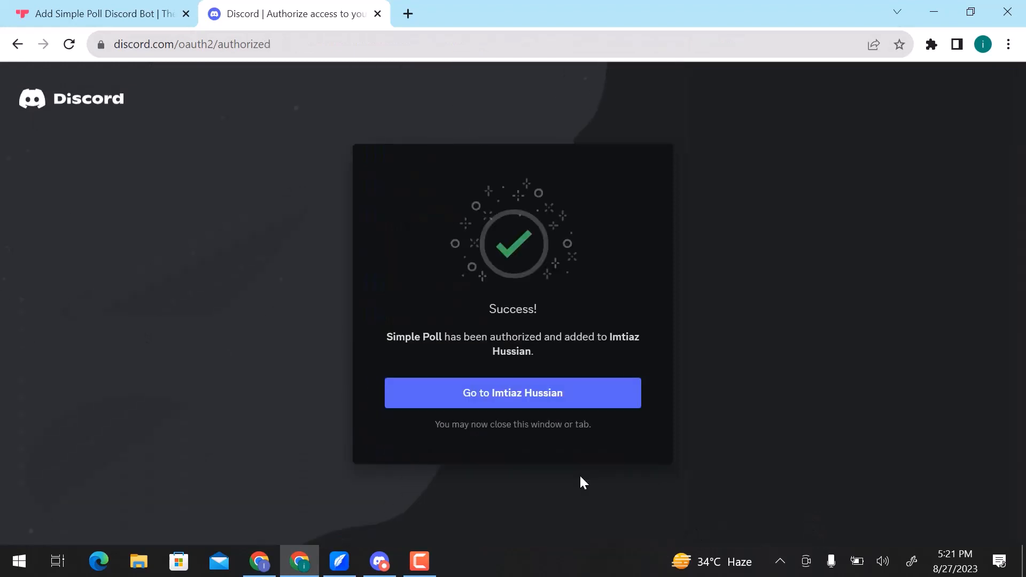
- Go to the server's #general channel where Simple Poll has just joined
click(512, 393)
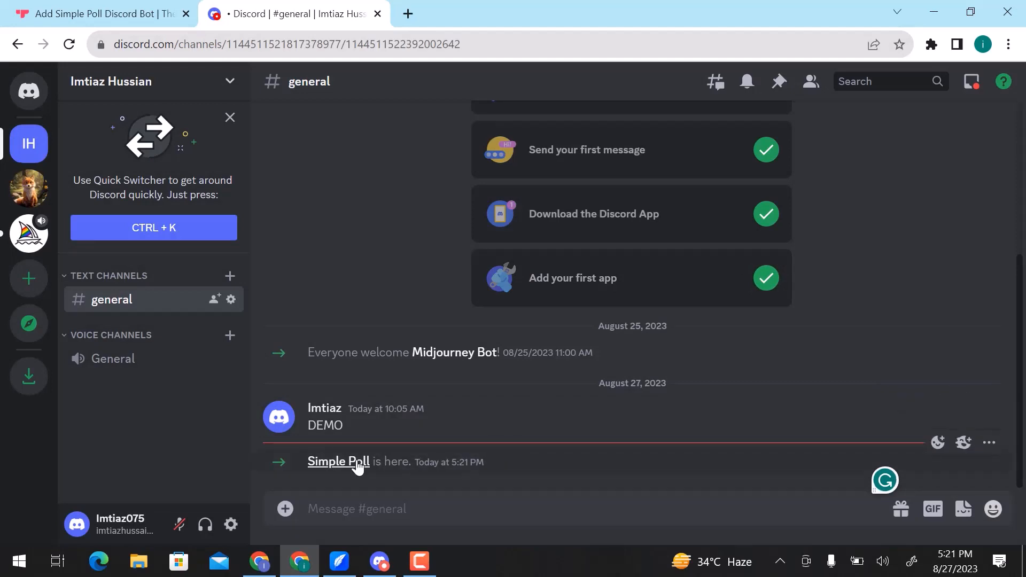
- Compose Simple Poll's /poll with question "How are You?" and options "Fine" and "Bad"
text(/)
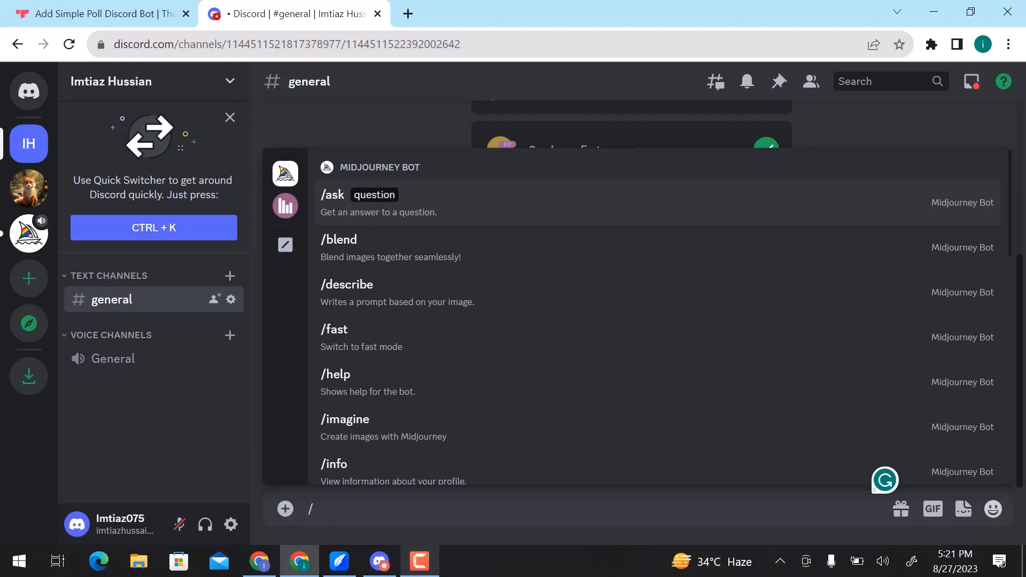
text(poll)
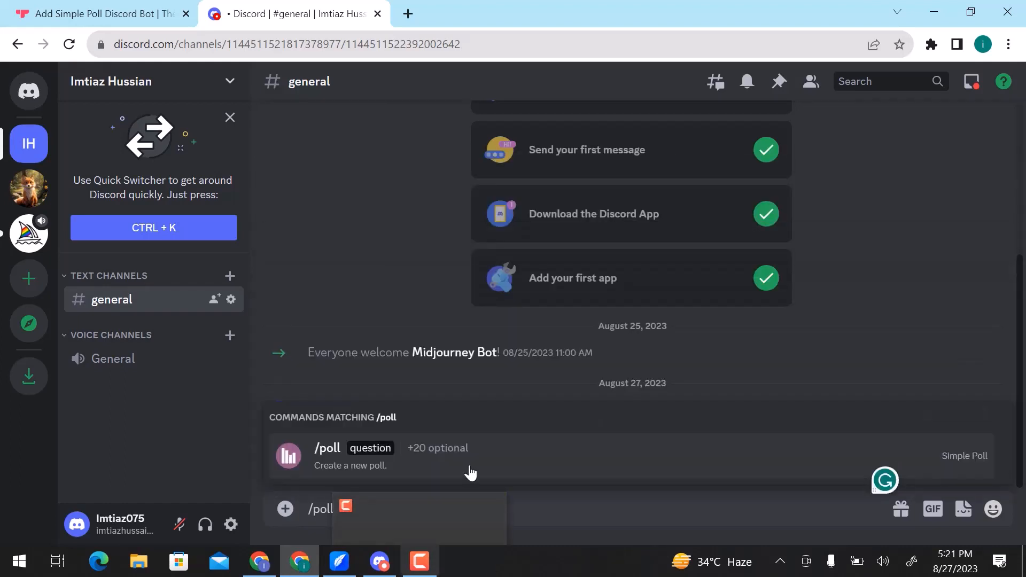
click(327, 448)
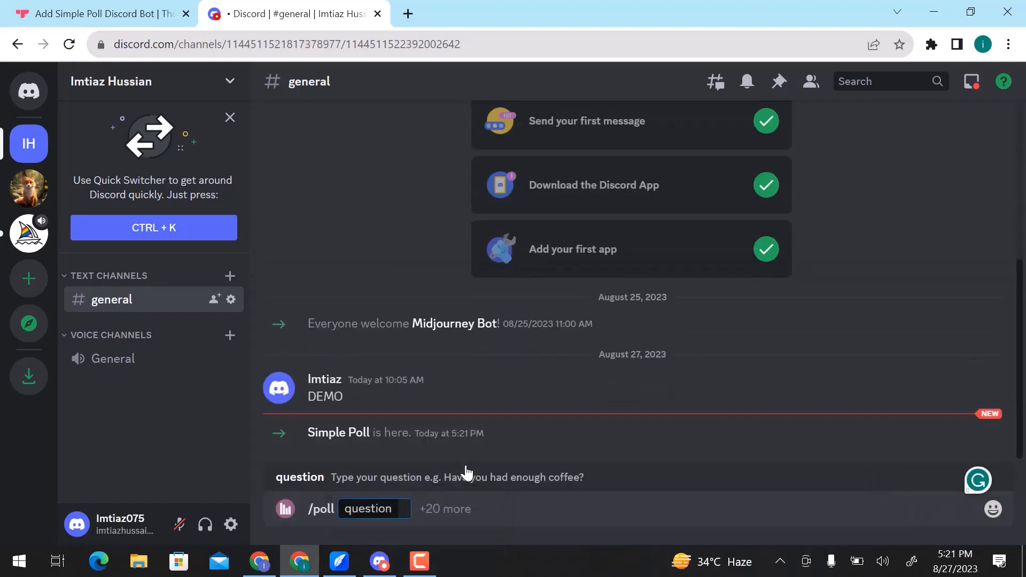
text("H)
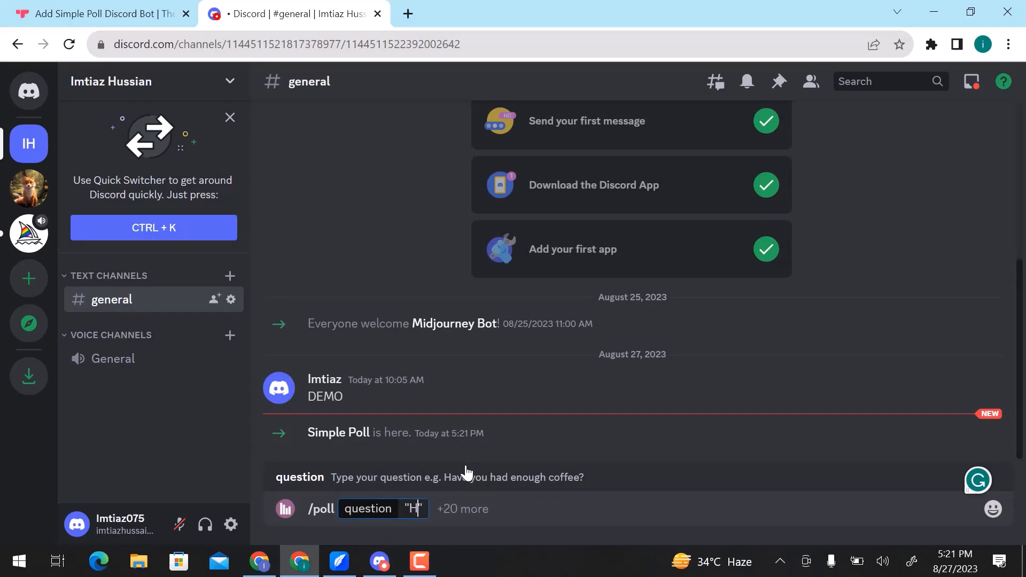
text(ow are You?)
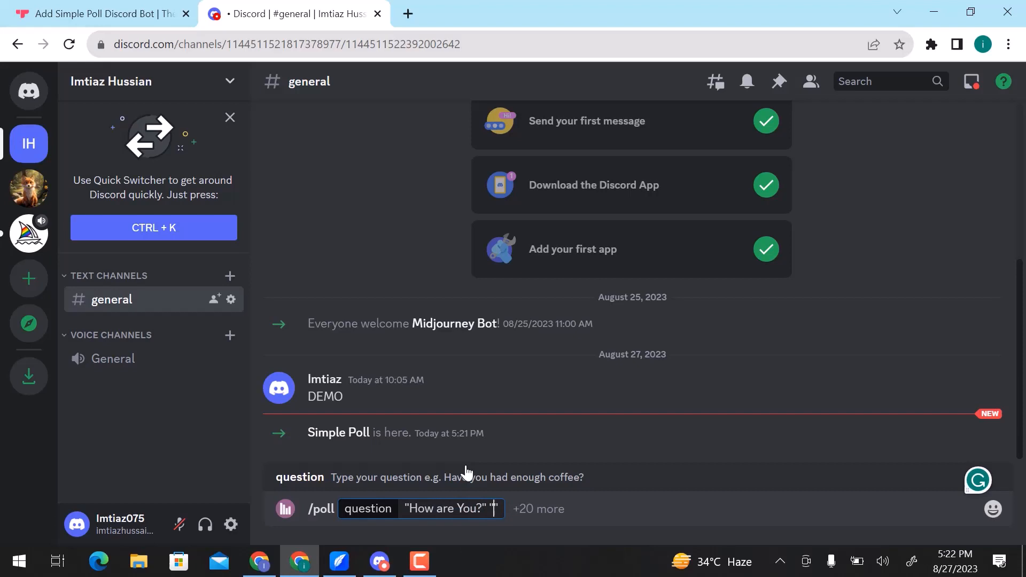
text(Fine" ")
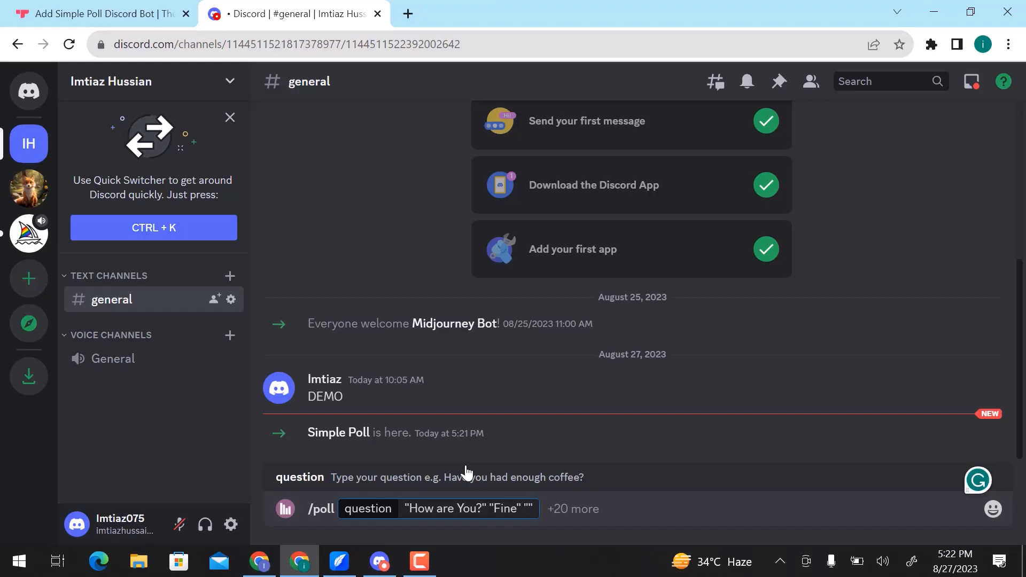
text("Bad")
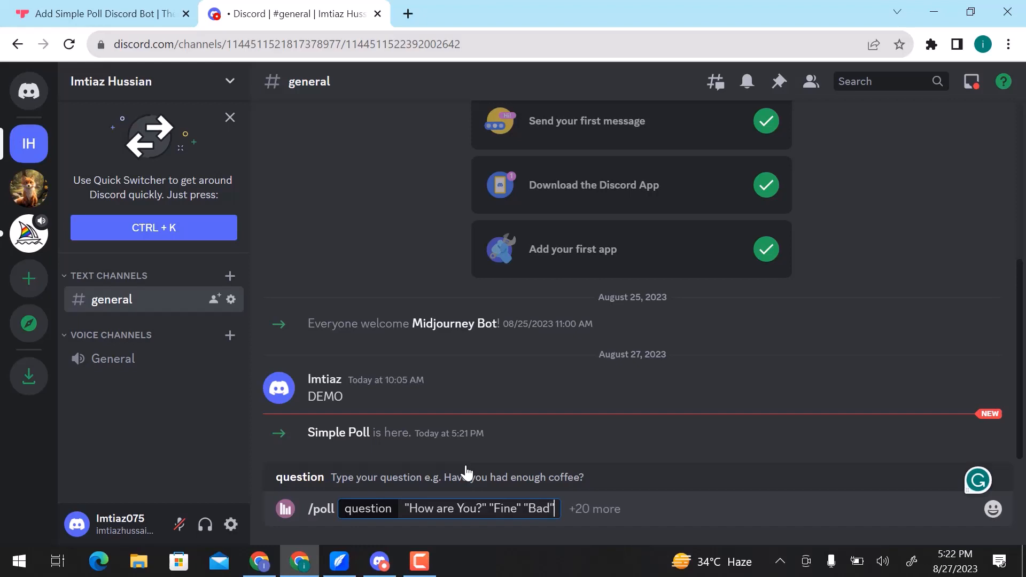